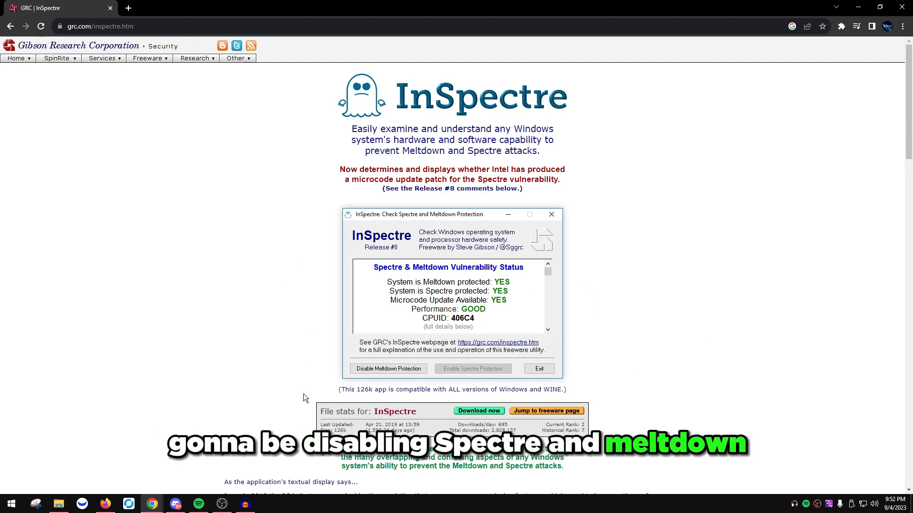
- Scroll the InSpectre window to check the 'System is Spectre protected: NO!' status
scroll(down, 3)
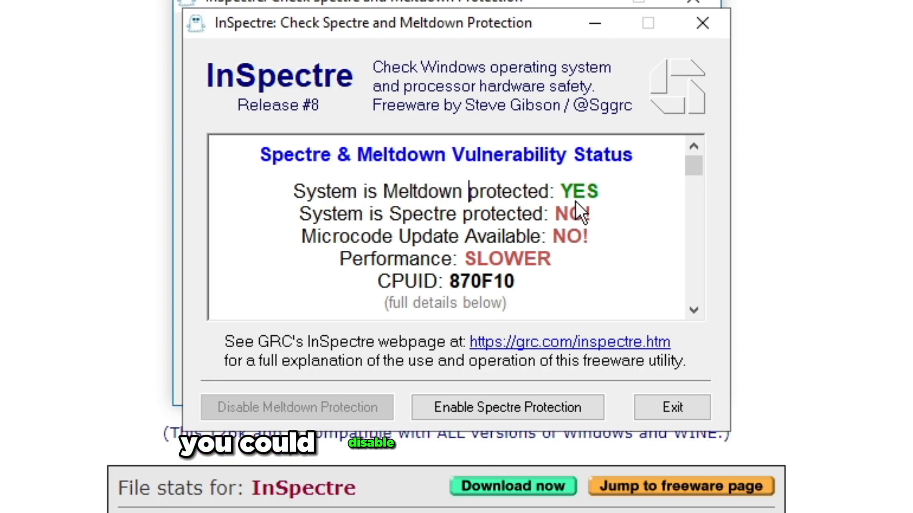
mouse_move(548, 146)
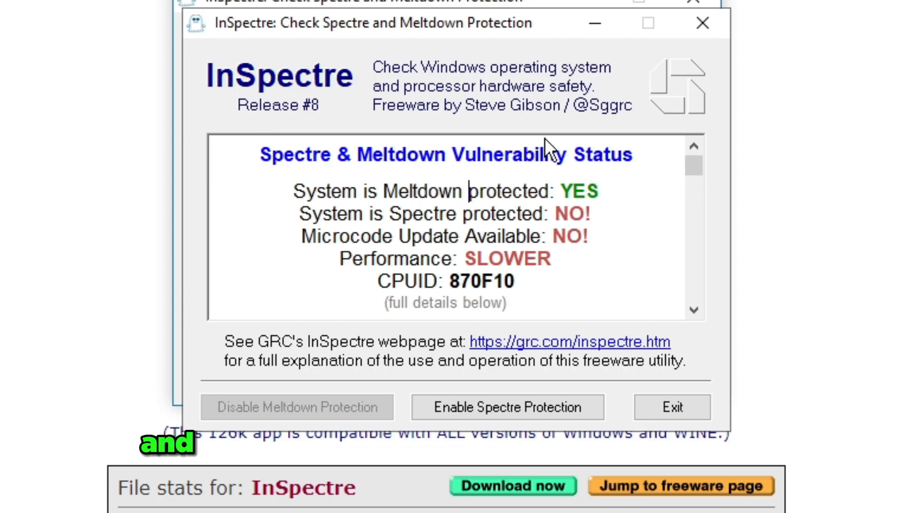
mouse_move(552, 252)
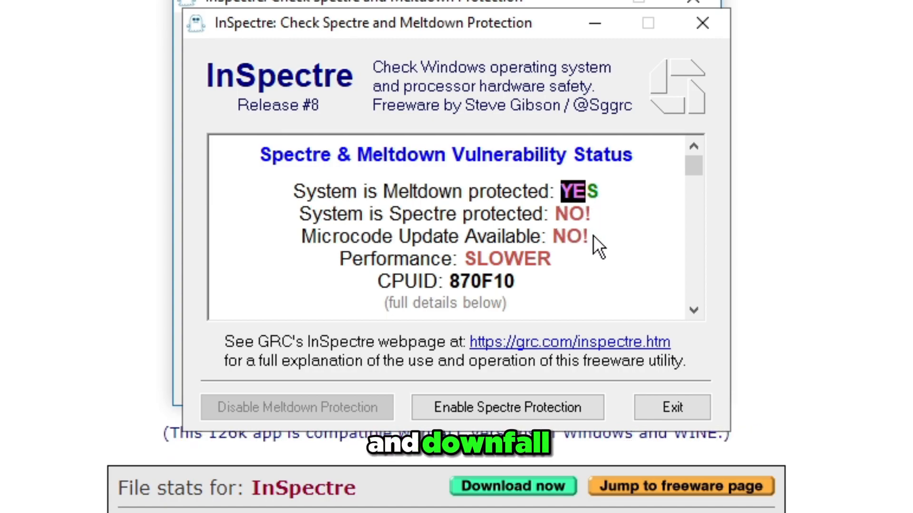
mouse_move(842, 410)
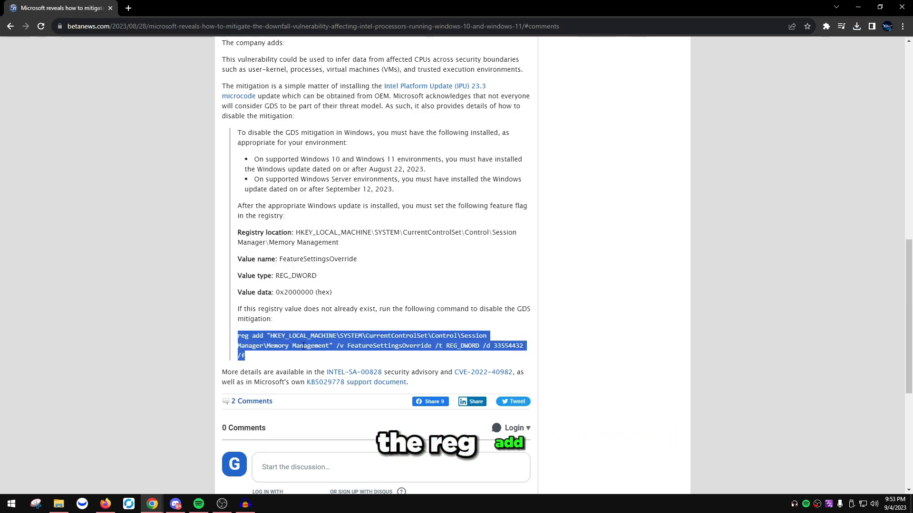
- Search Start for cmd and run cmd.exe as administrator
text(cmd)
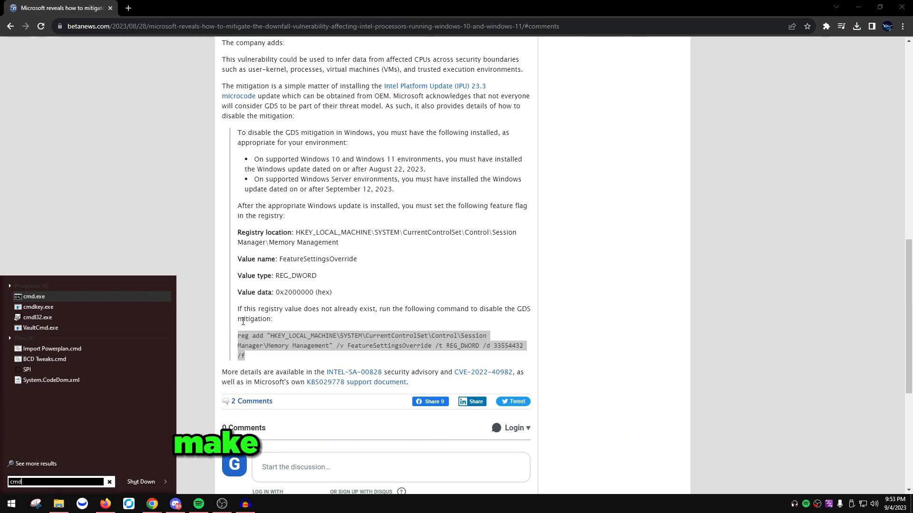
right_click(34, 297)
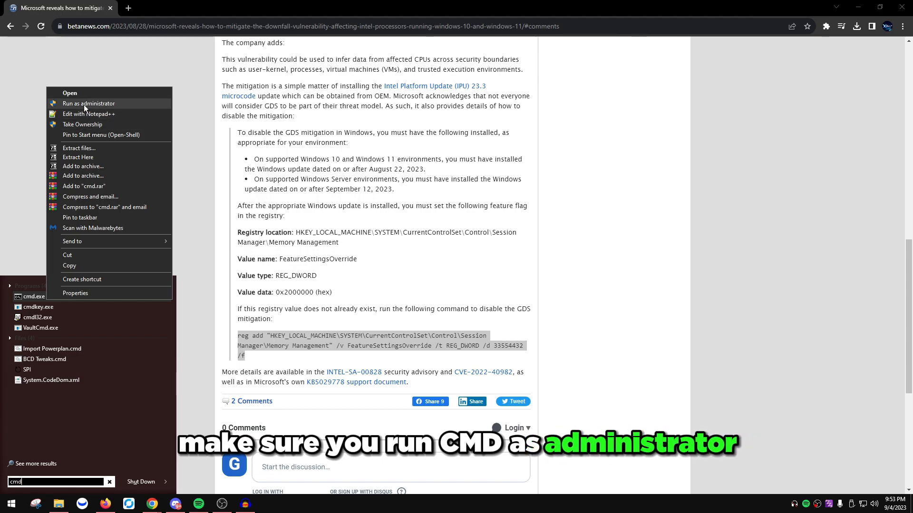
click(89, 103)
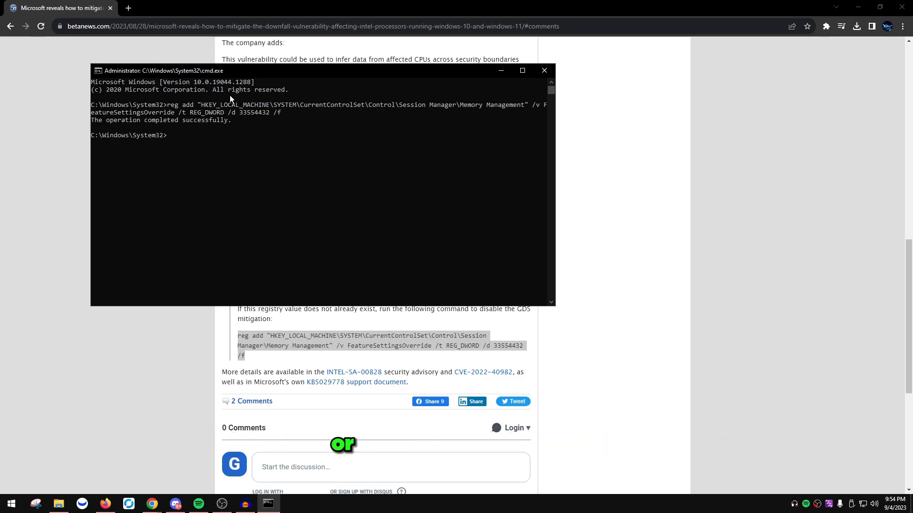
mouse_move(146, 132)
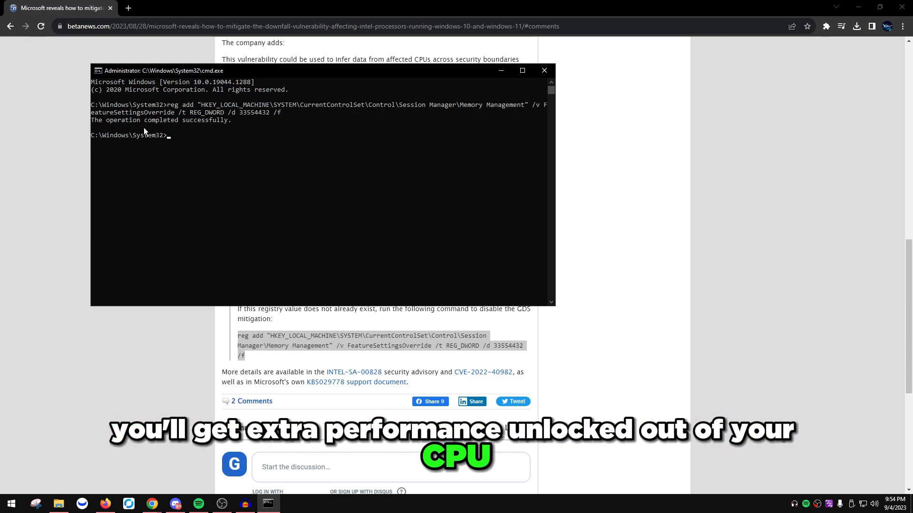
- Run the pasted FeatureSettingsOverride reg add command in the administrator Command Prompt
click(544, 70)
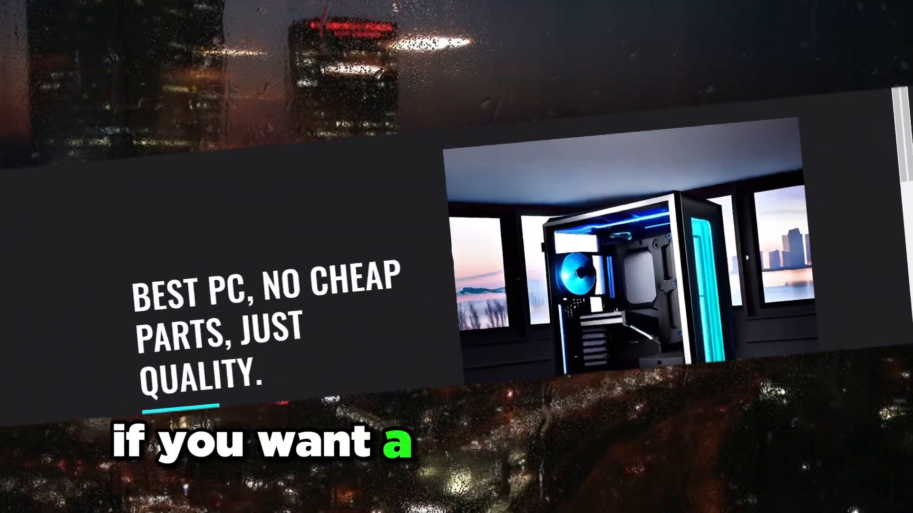
- Add the Ultimate Custom PC to the cart and check out
scroll(down, 3)
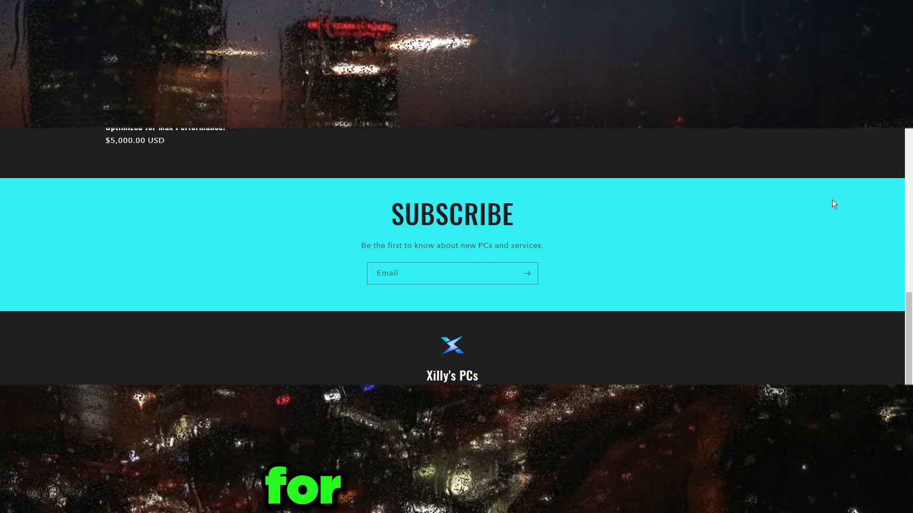
scroll(up, 3)
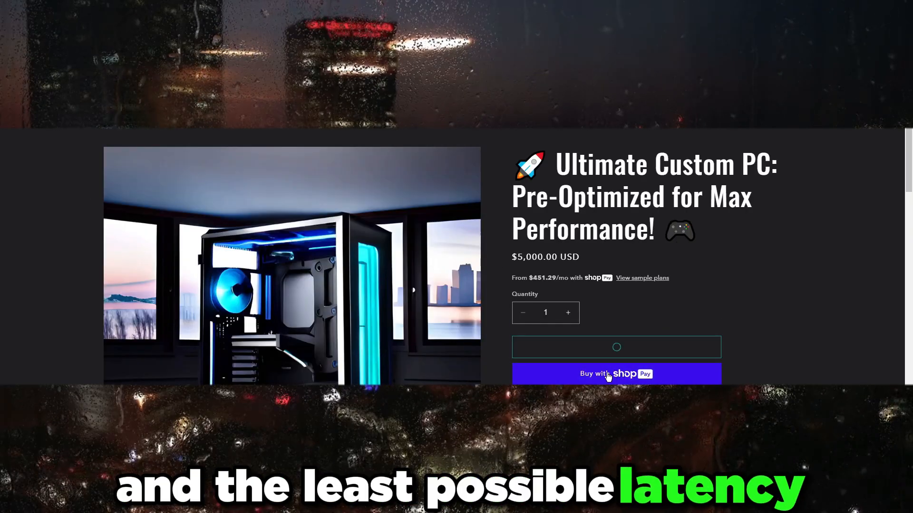
click(615, 347)
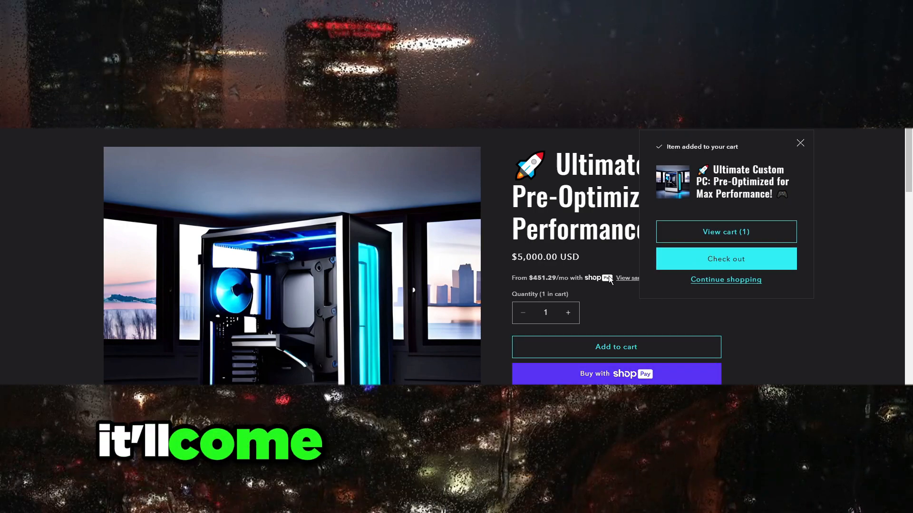
click(725, 259)
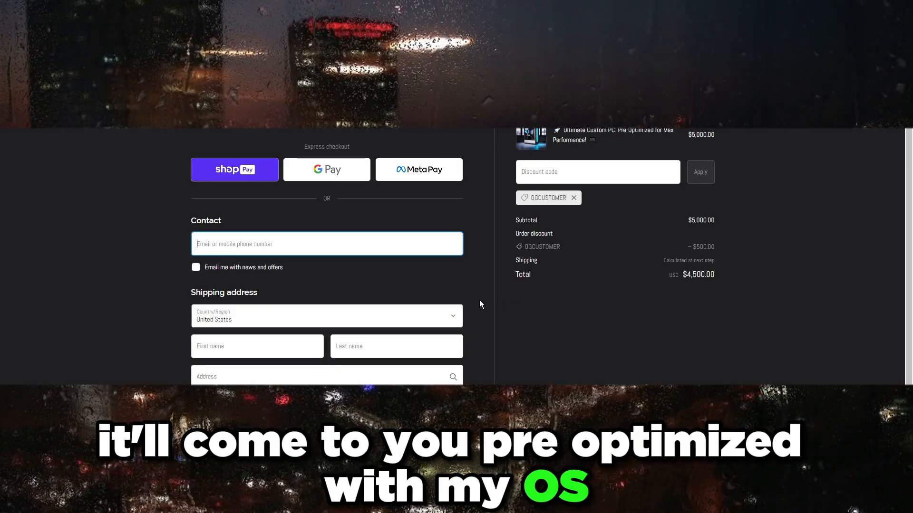